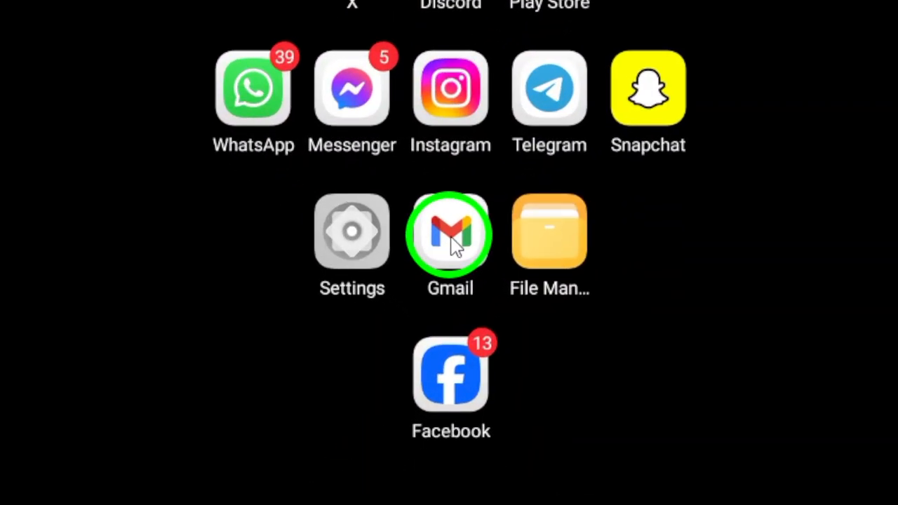
Launch Gmail from the home screen to reach the inbox conversation list.
left_click(448, 232)
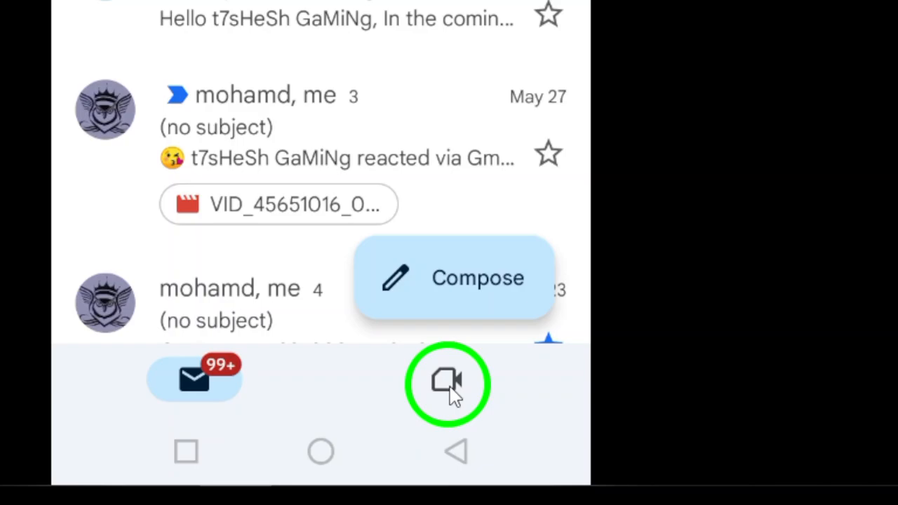
Switch to the Meet section and bring up the New meeting options sheet (link, instant, schedule).
left_click(446, 382)
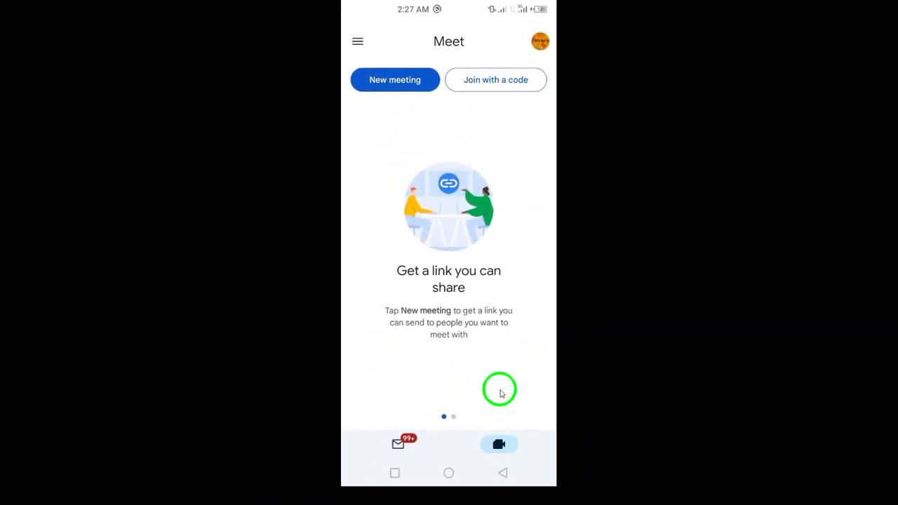
left_click(394, 79)
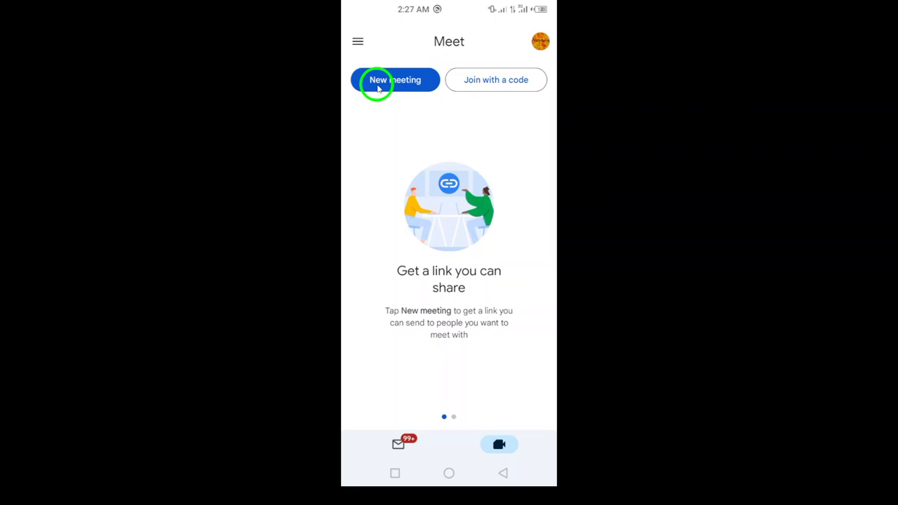
left_click(378, 79)
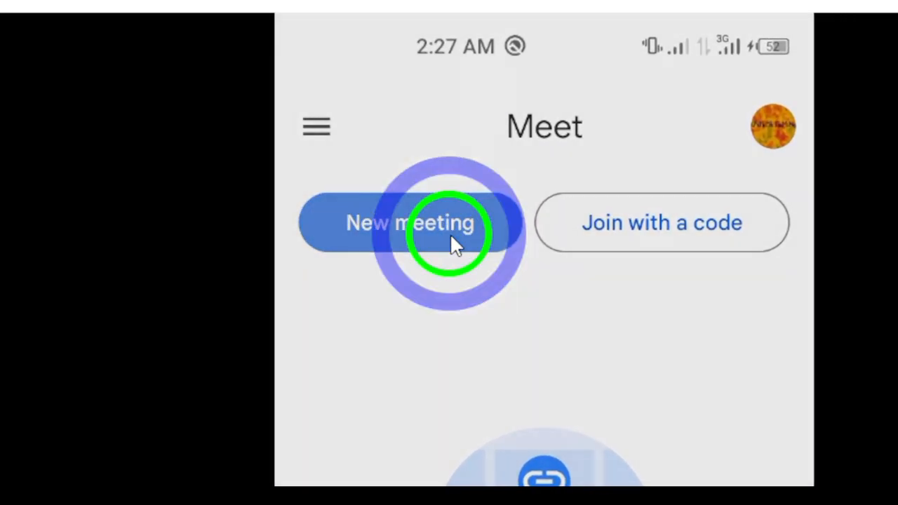
left_click(438, 232)
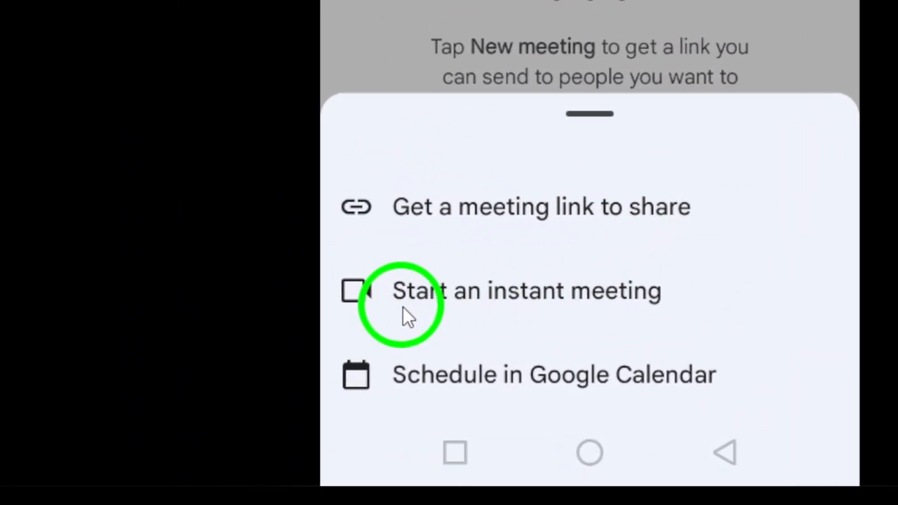
mouse_move(484, 404)
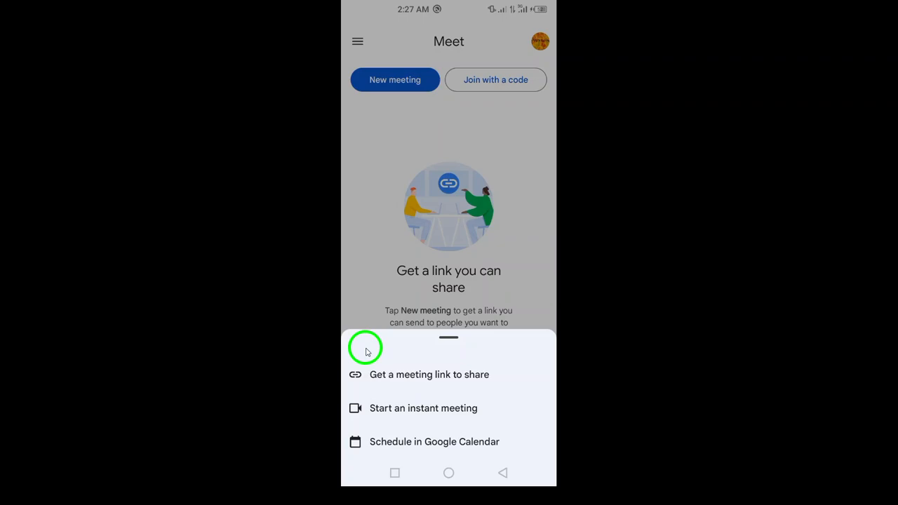
mouse_move(497, 446)
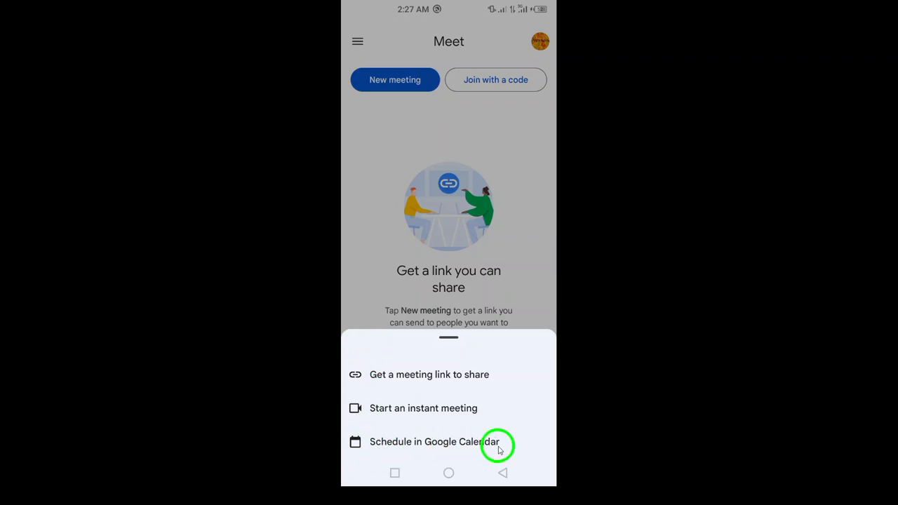
mouse_move(512, 297)
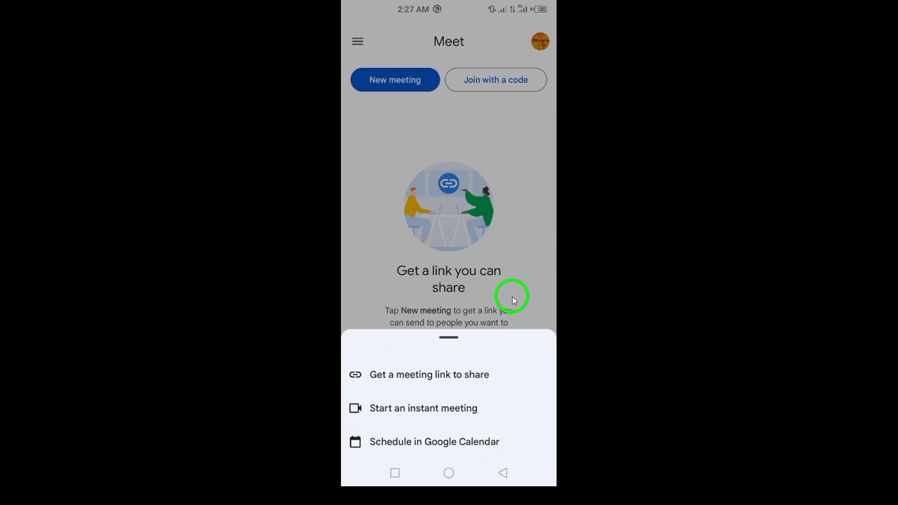